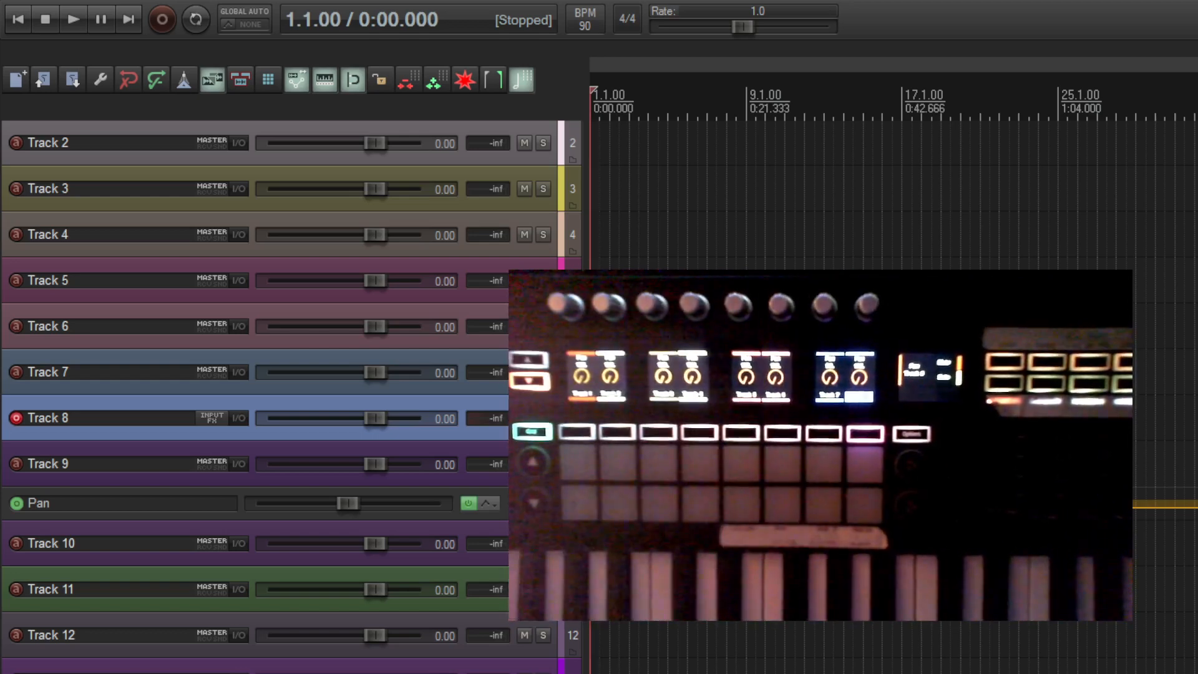
Step: Scroll the track list to Track 9 while recording its zigzag pan envelope across the first sixteen bars
scroll(down, 3)
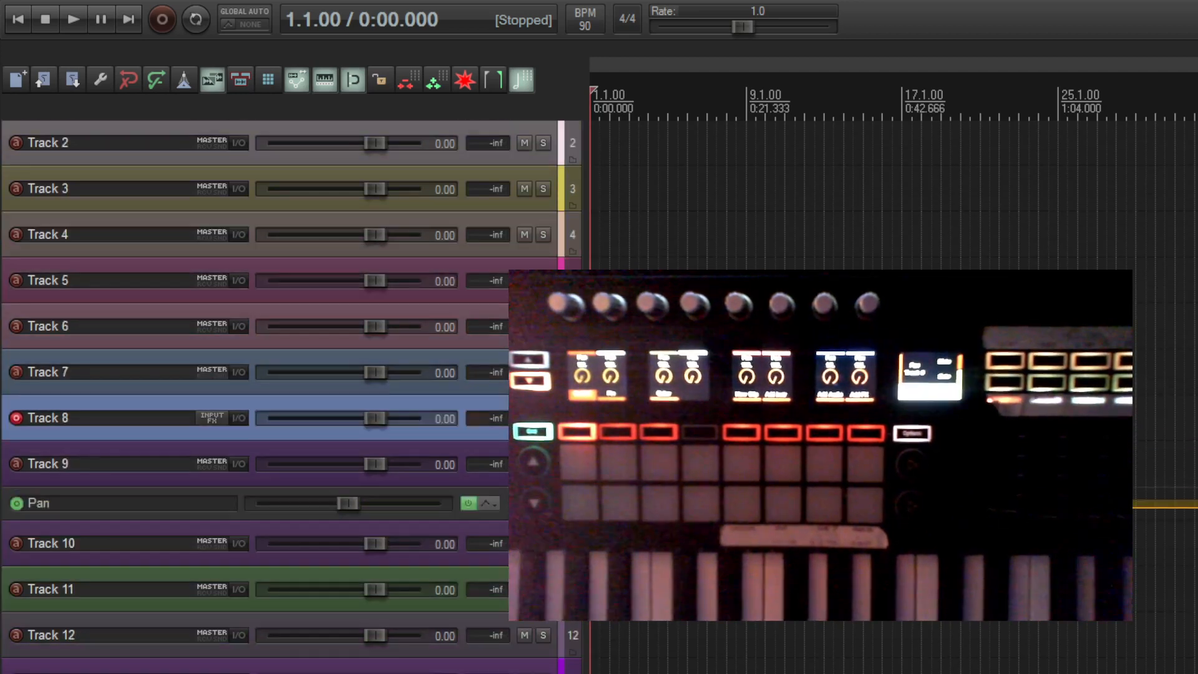
scroll(down, 3)
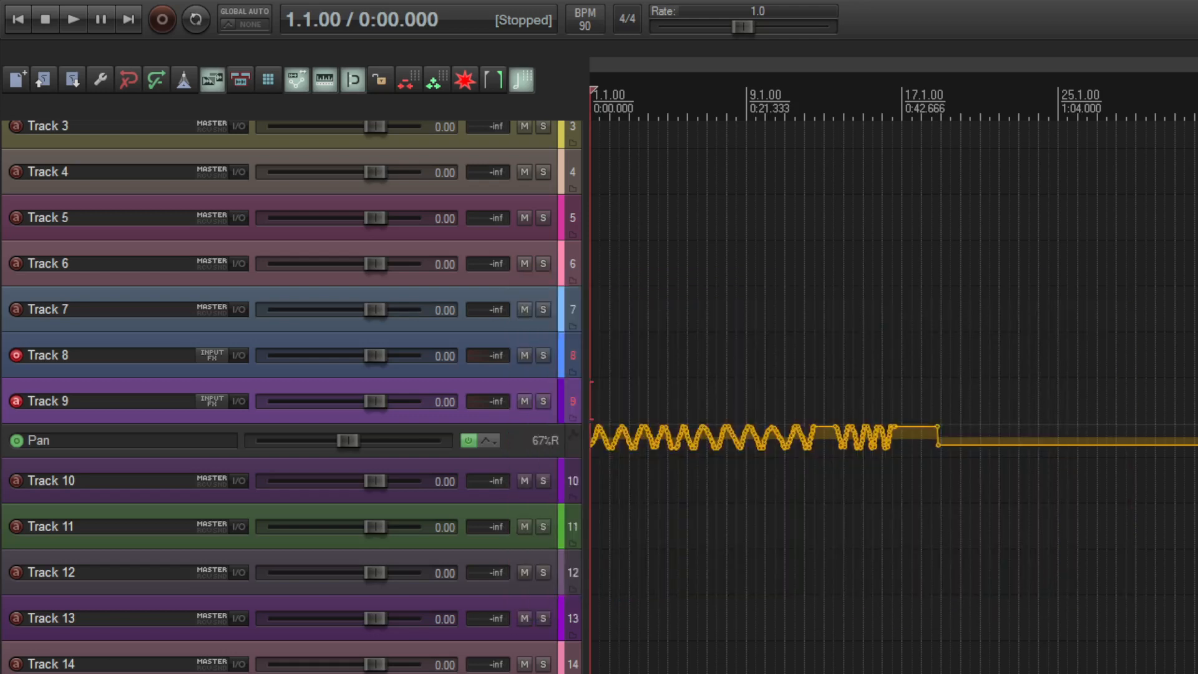
Step: Remove Track 9's pan envelope lane via its right-click menu
right_click(660, 447)
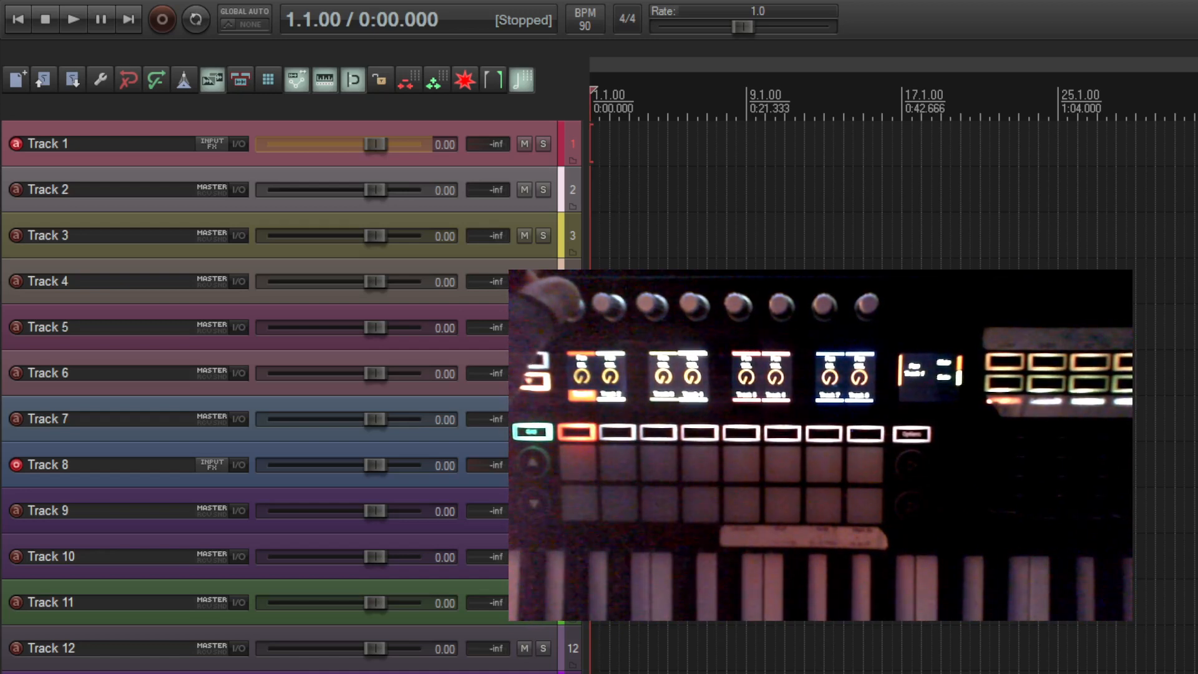
Step: Record left-right pan oscillations on Track 1 over about the first twenty-four bars during playback
click(72, 20)
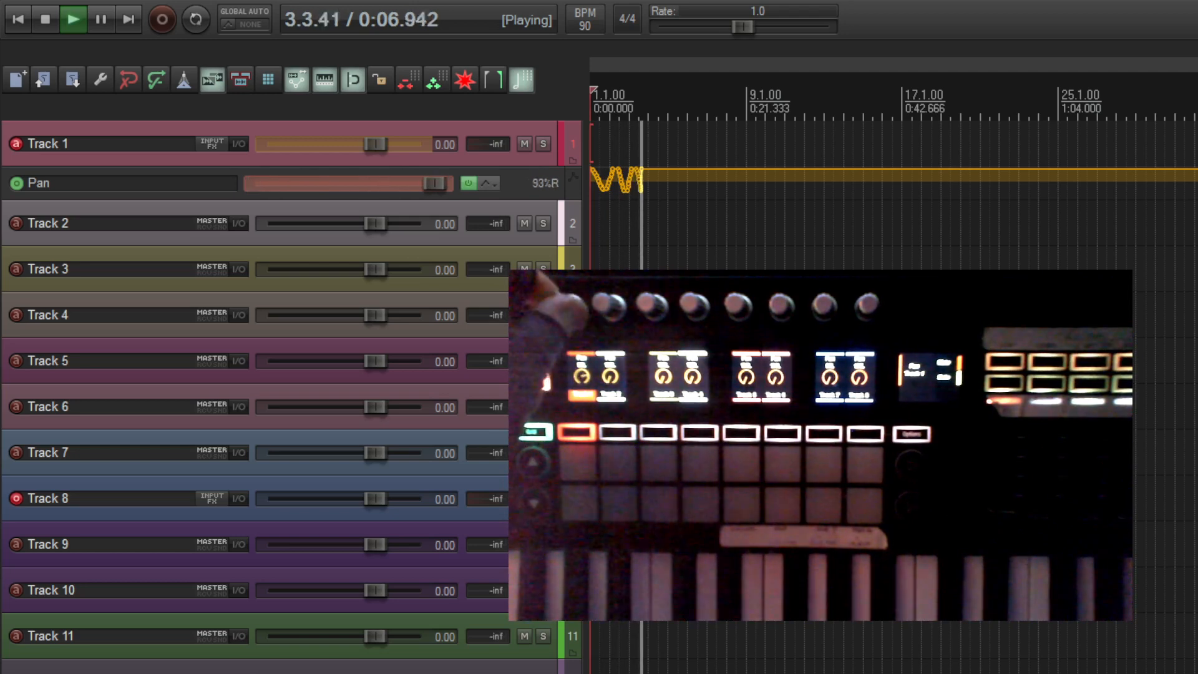
drag(435, 183, 350, 183)
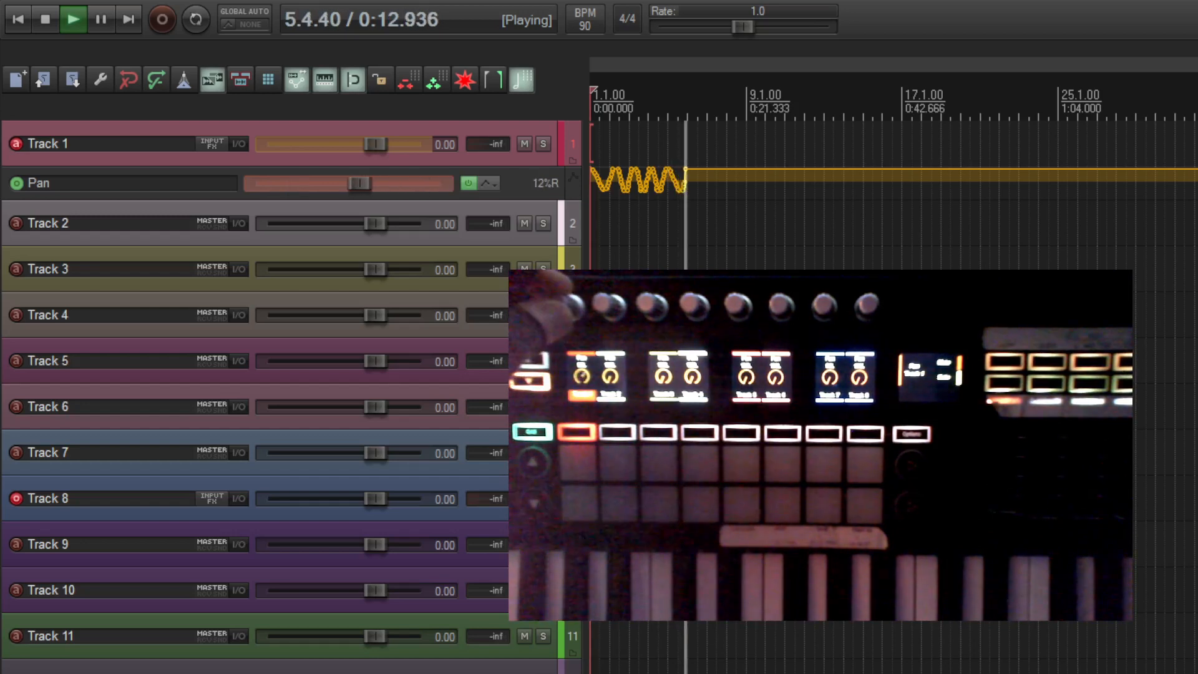
drag(360, 183, 439, 183)
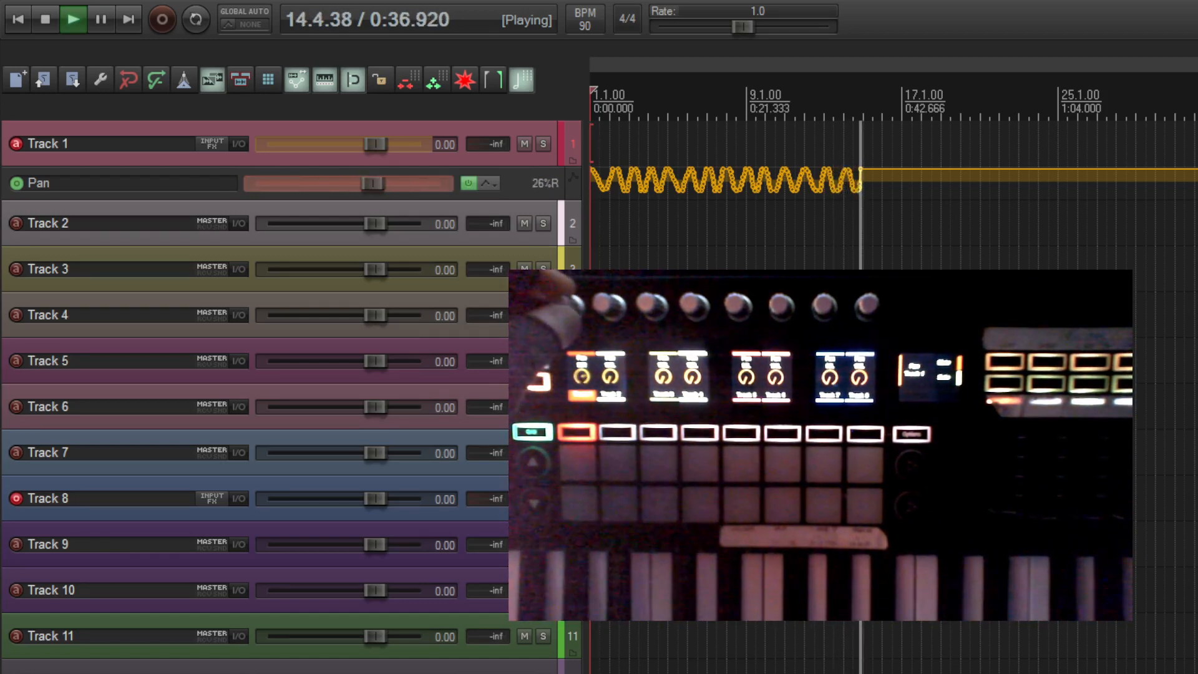
drag(371, 184, 439, 183)
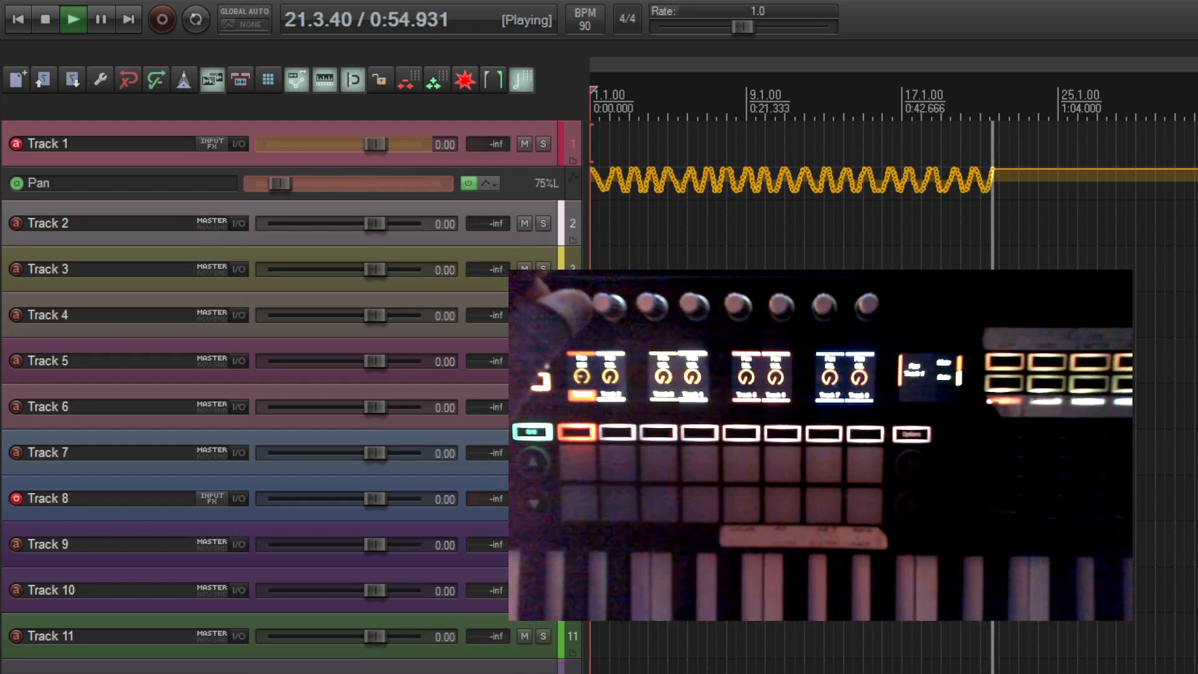
drag(281, 184, 394, 184)
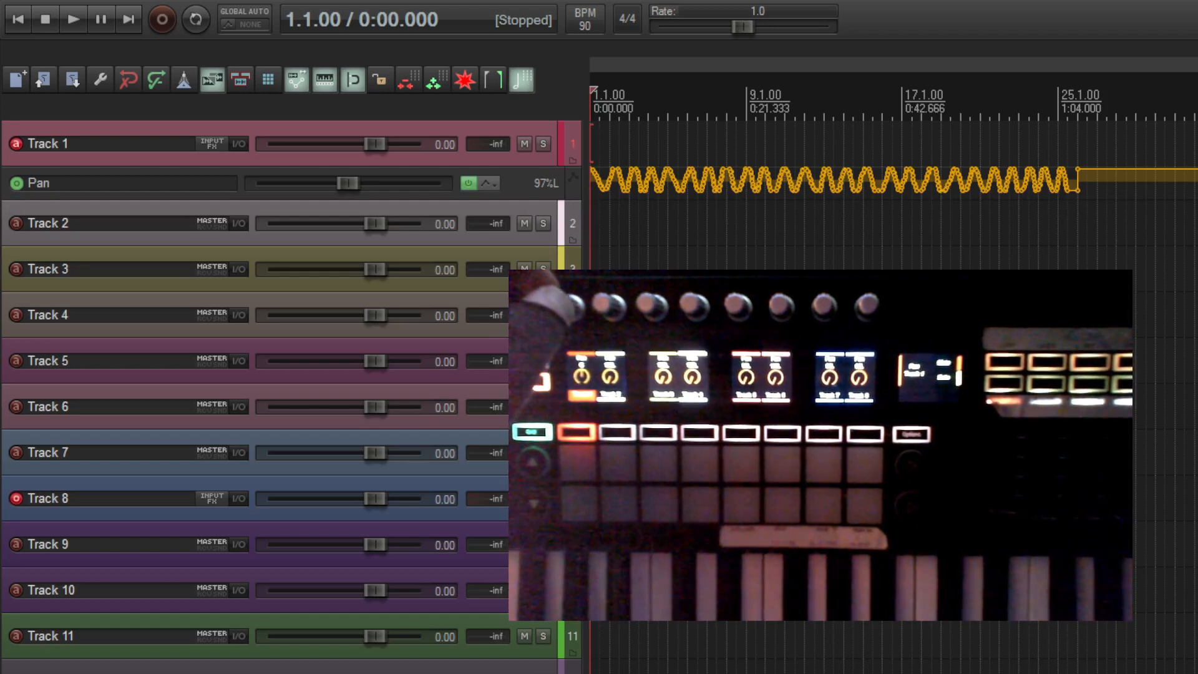
Step: Play the project from the start and stop playback again
click(74, 19)
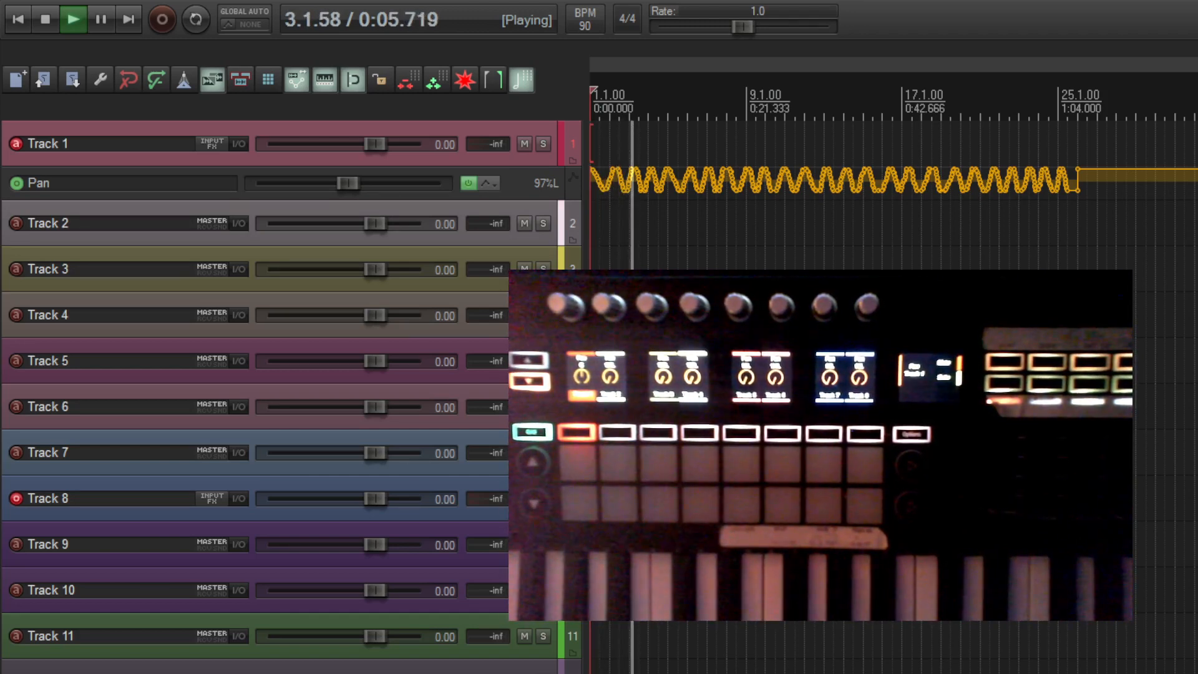
click(44, 20)
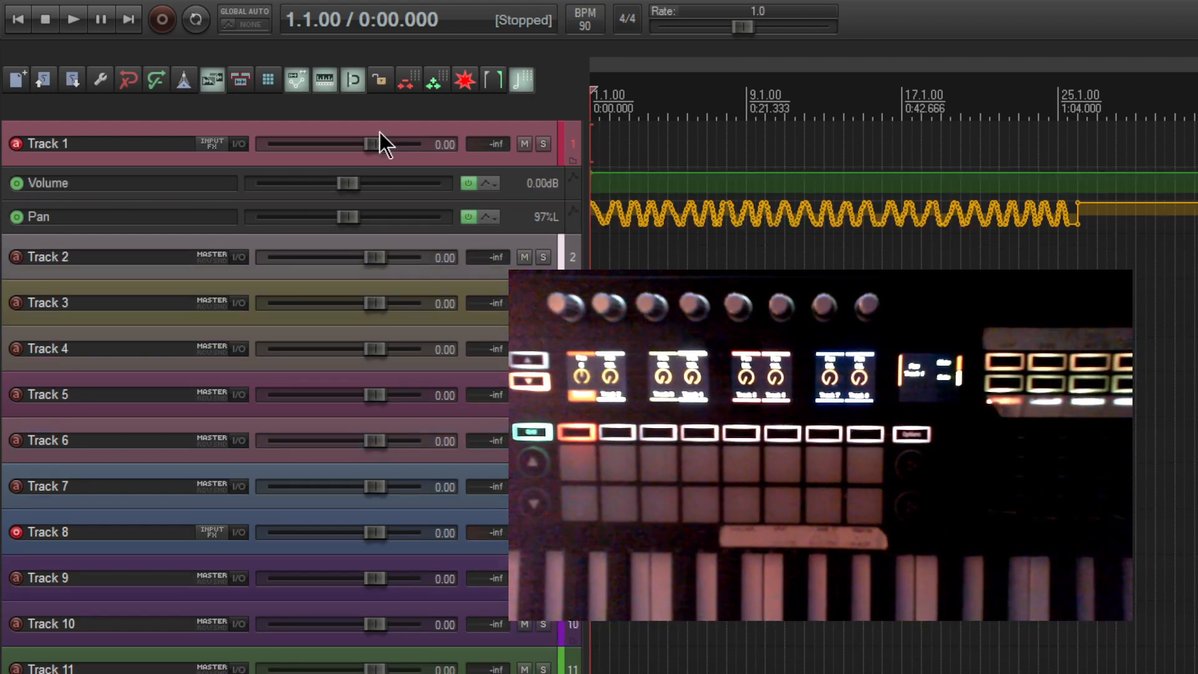
mouse_move(455, 191)
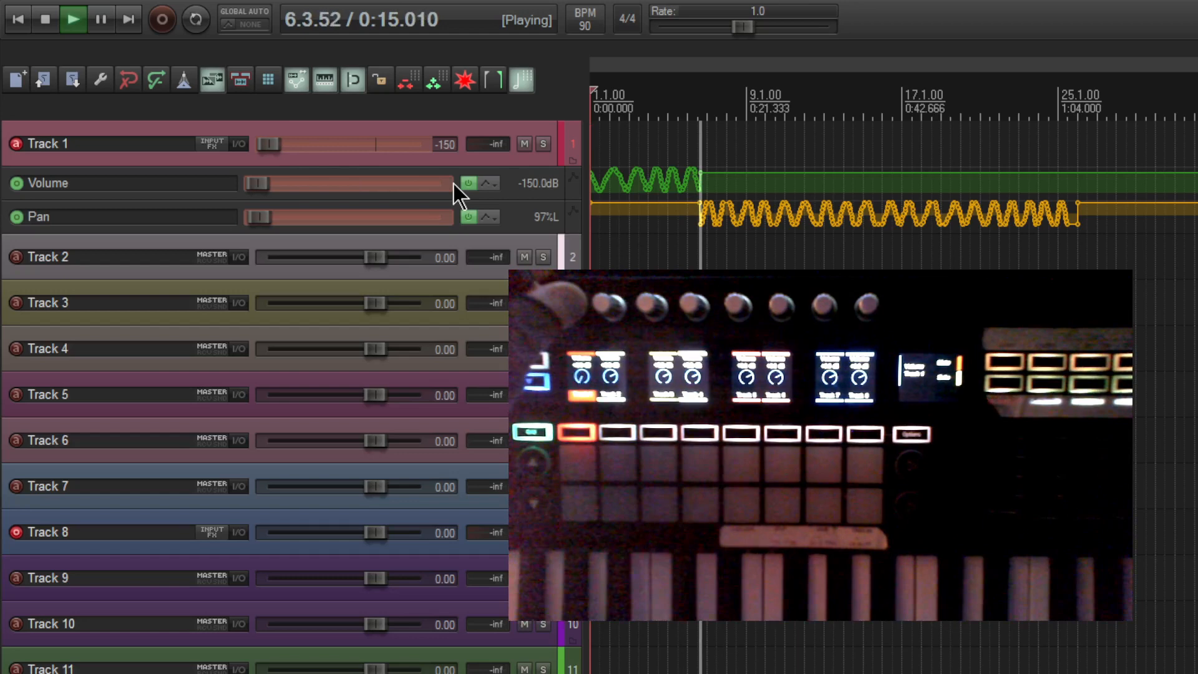
Step: Record Track 1's volume riding between fully down and above 0 dB until about bar 25, then stop
drag(269, 184, 330, 183)
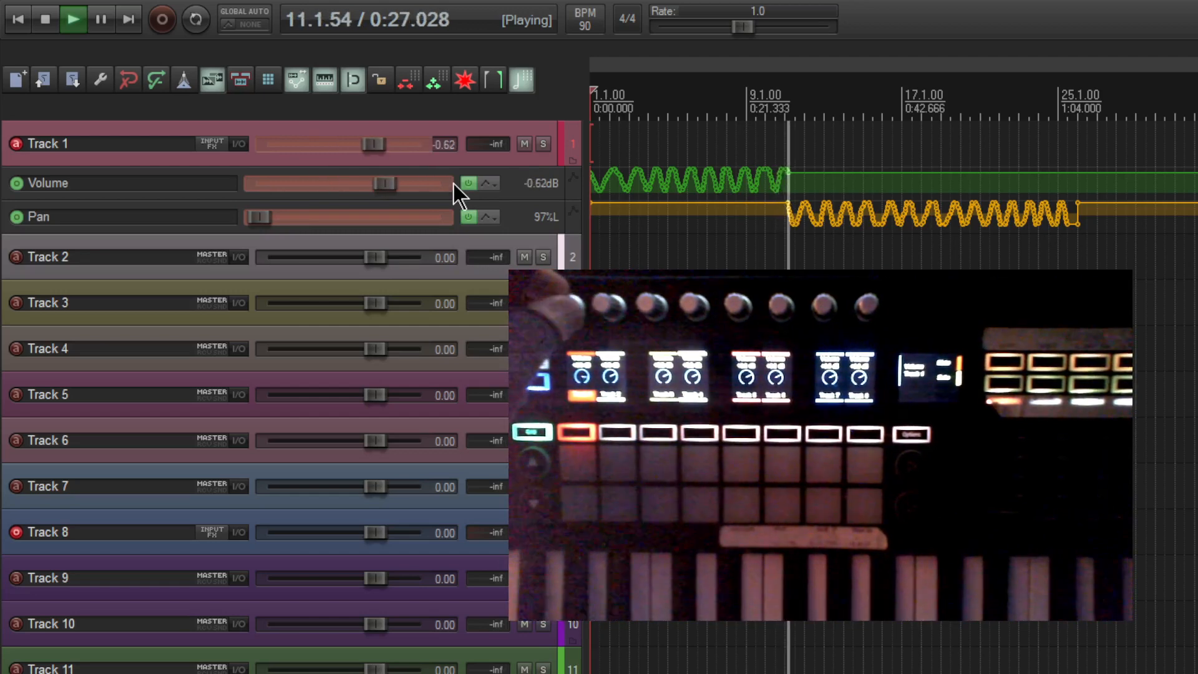
drag(378, 184, 439, 183)
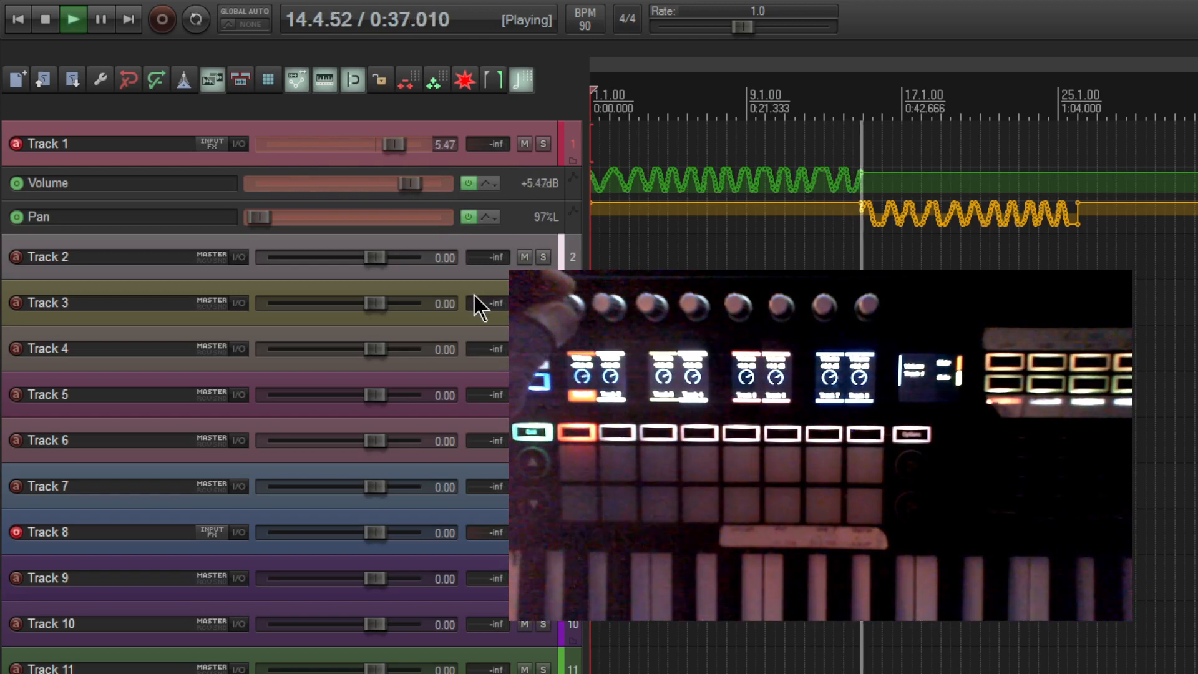
drag(393, 143, 269, 144)
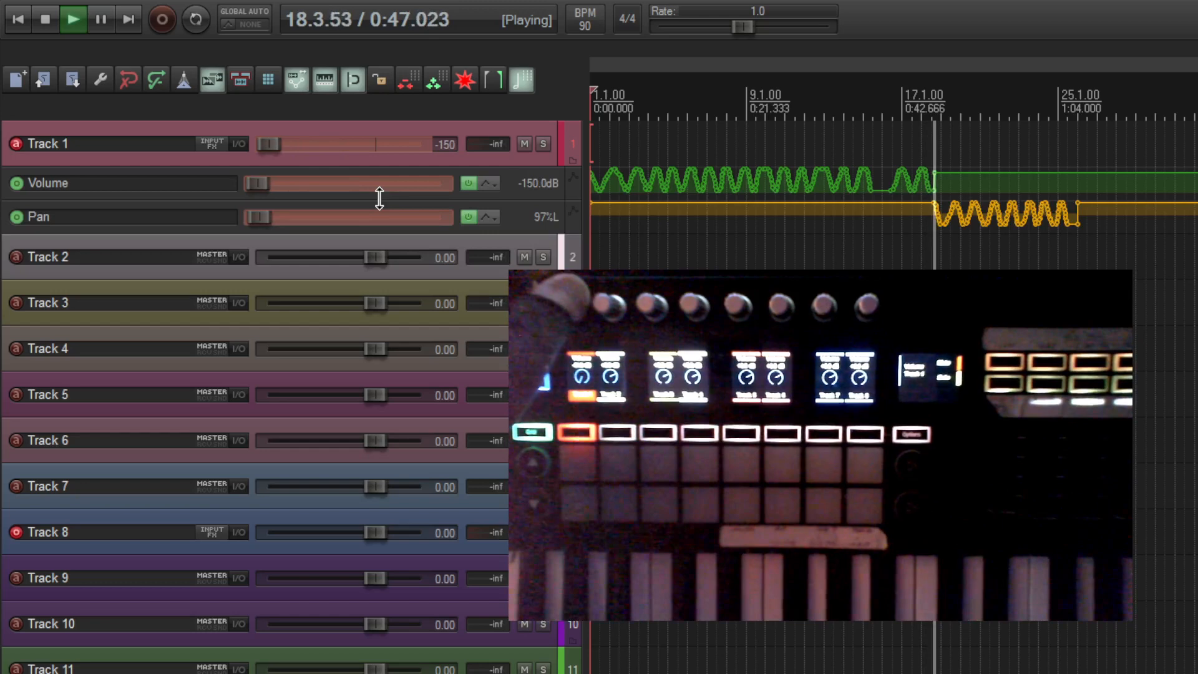
drag(268, 183, 439, 183)
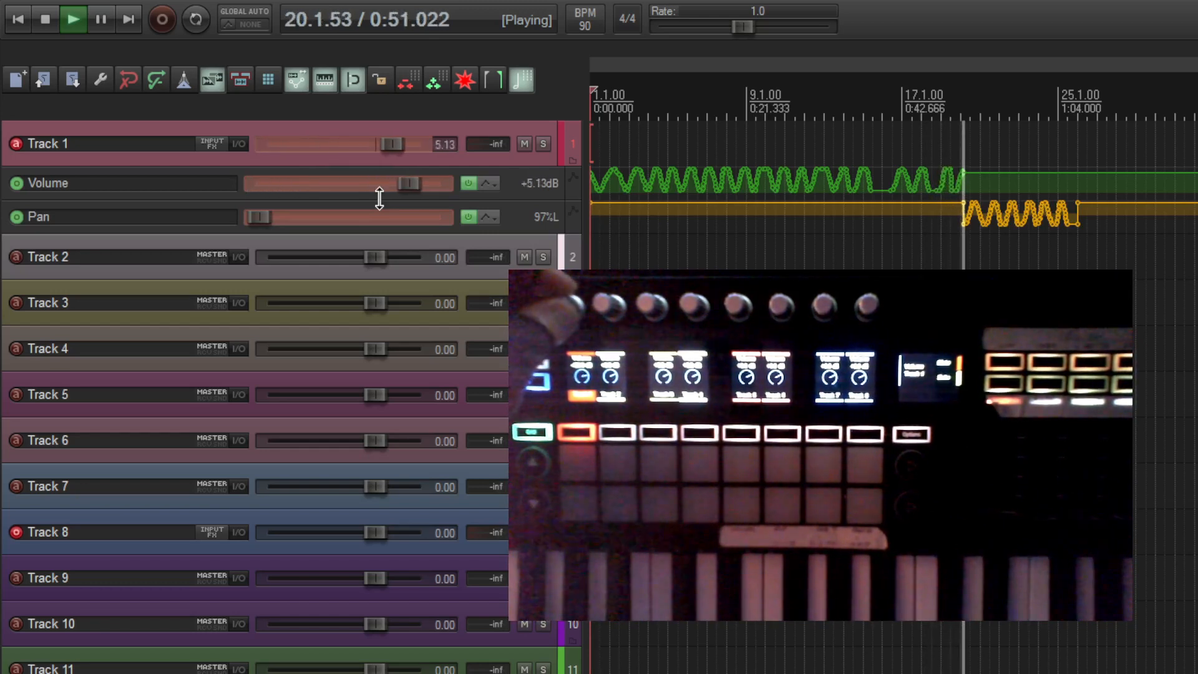
drag(390, 144, 269, 143)
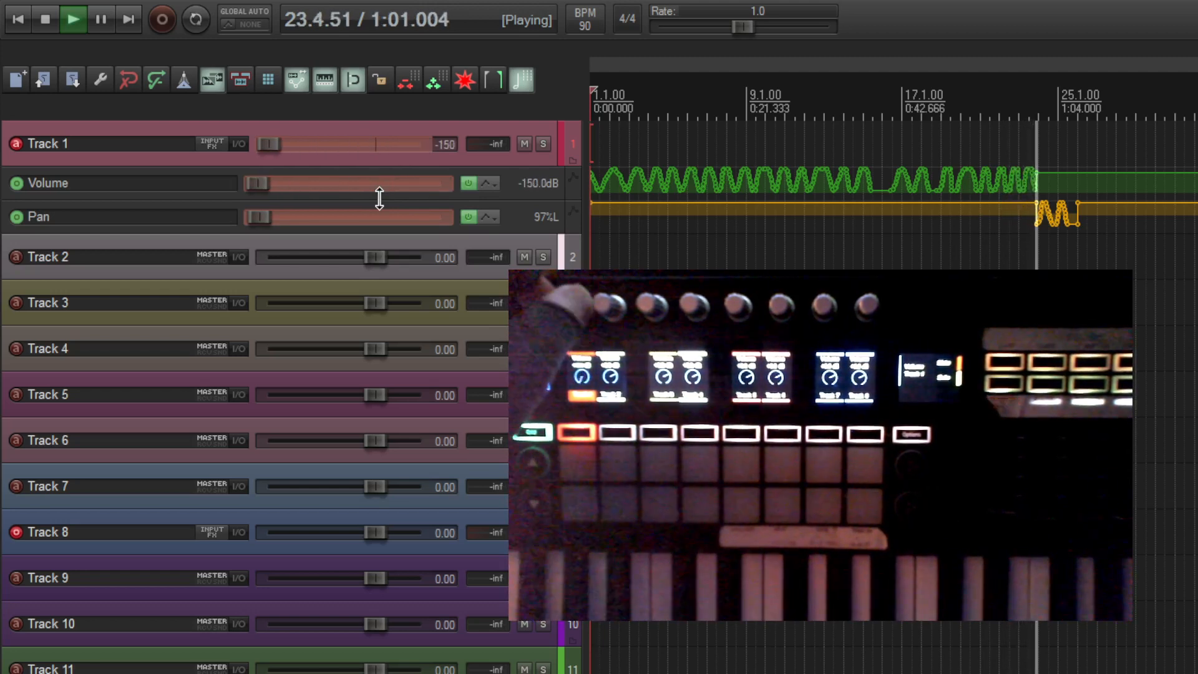
drag(271, 184, 401, 184)
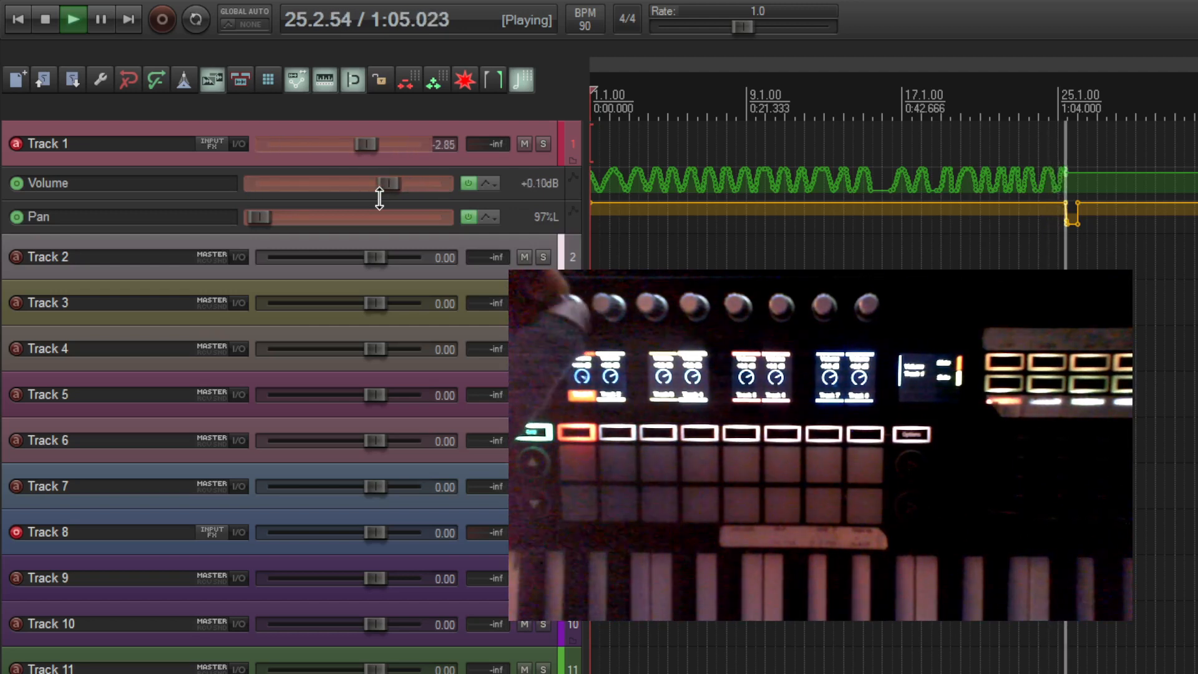
drag(388, 183, 345, 183)
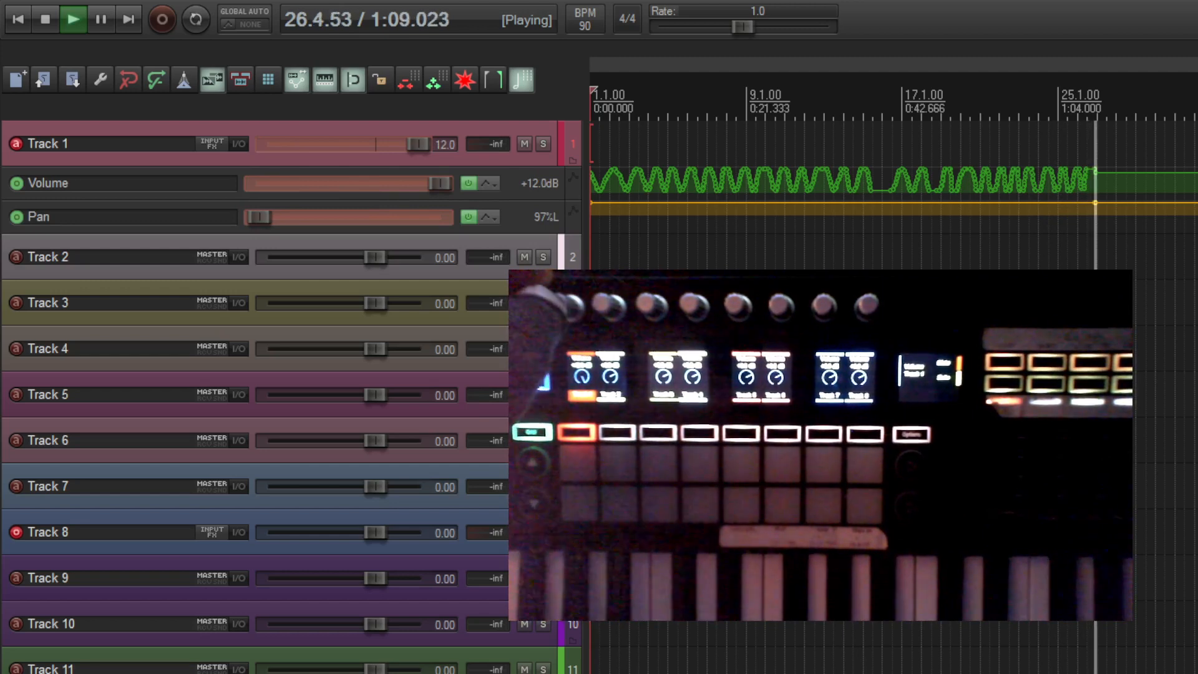
click(44, 20)
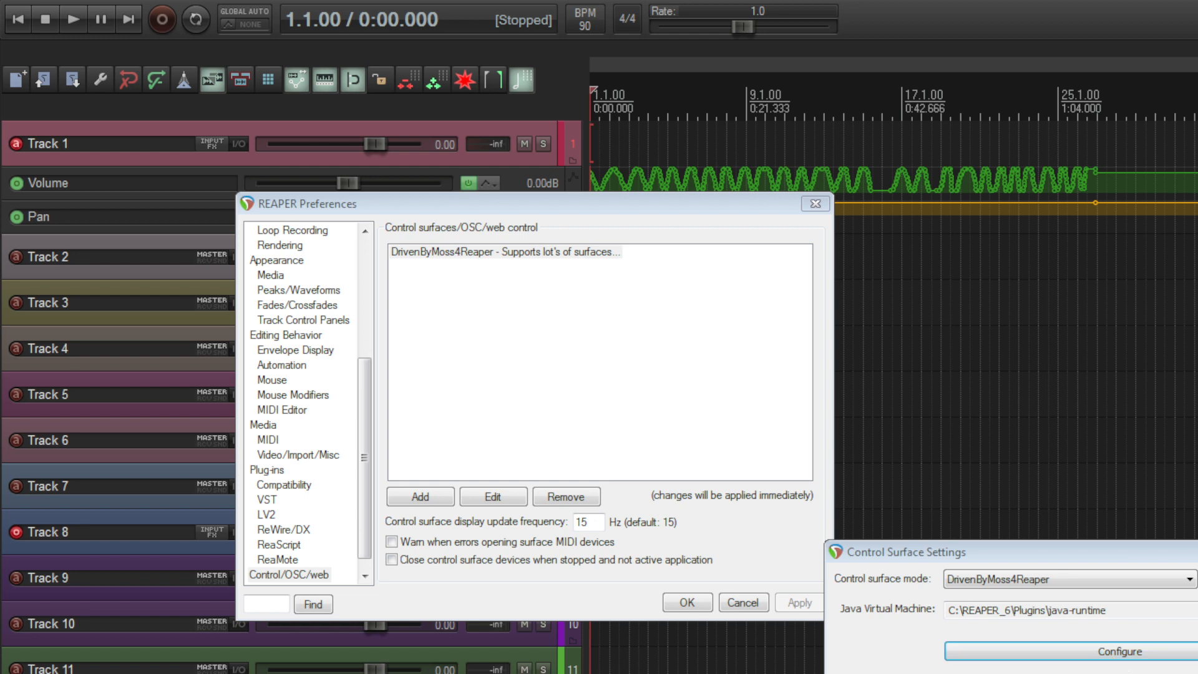
mouse_move(722, 198)
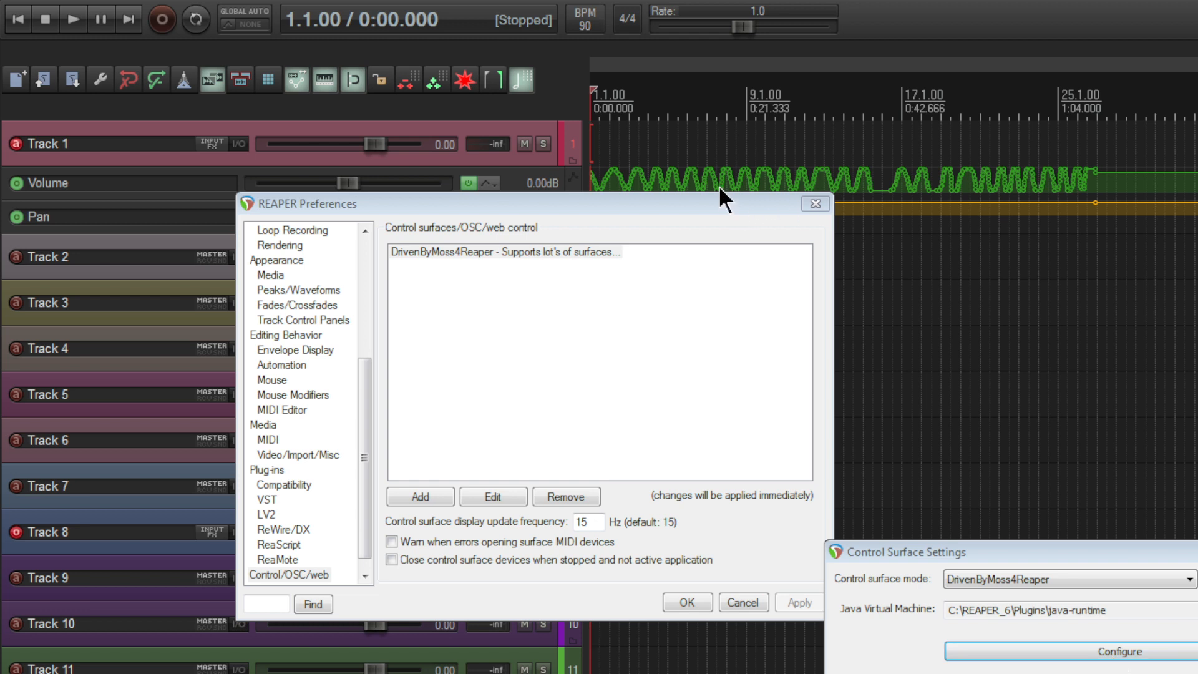
Step: Launch the DrivenByMoss 4 Reaper controller setup from Control Surface Settings
click(1117, 651)
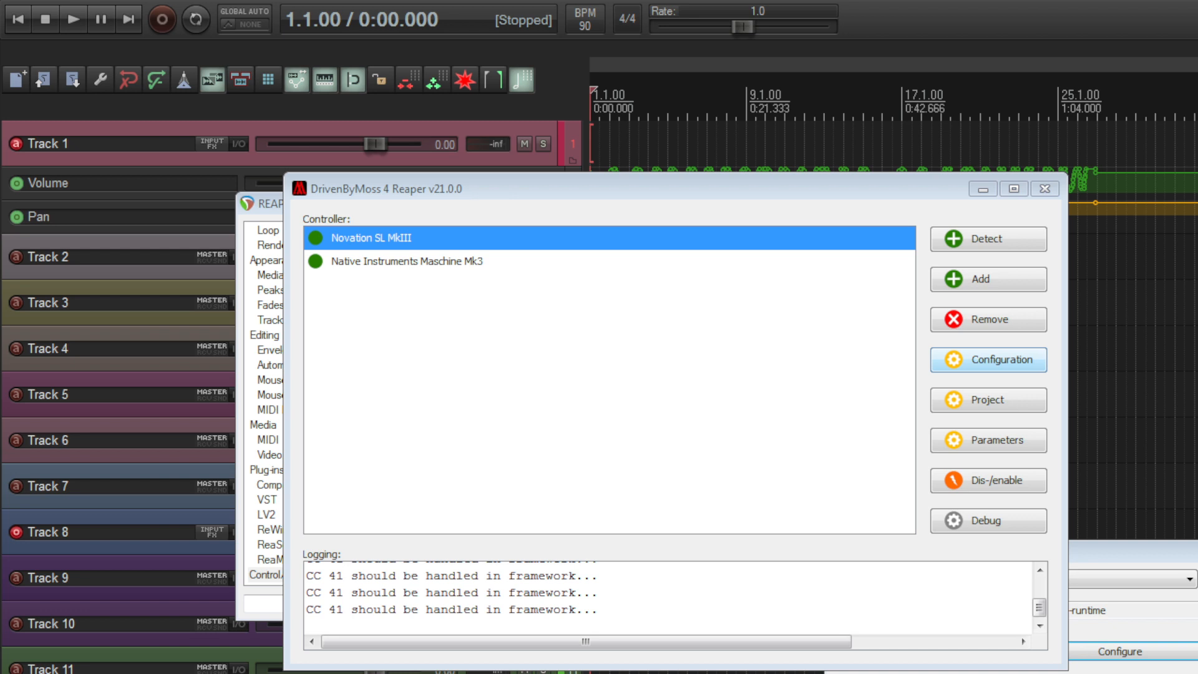
Step: Set the Novation SL MkIII's second MIDI input to MIDIIN3 and its output to MIDIOUT2
click(988, 360)
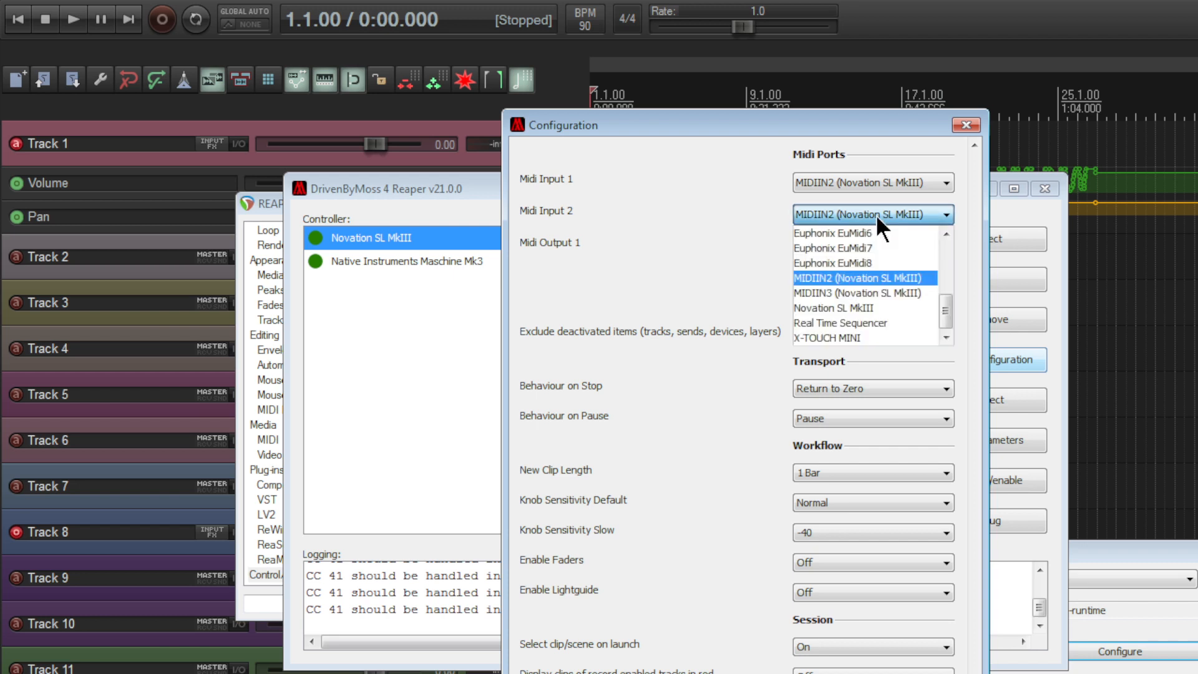
click(855, 293)
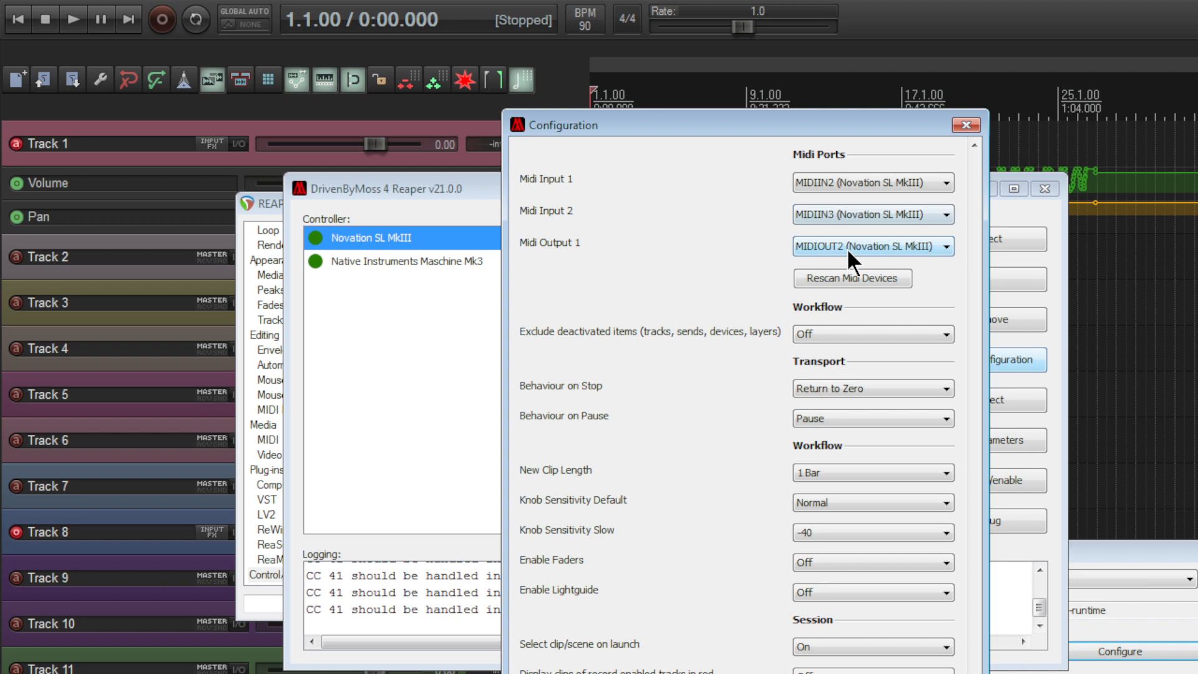
click(872, 246)
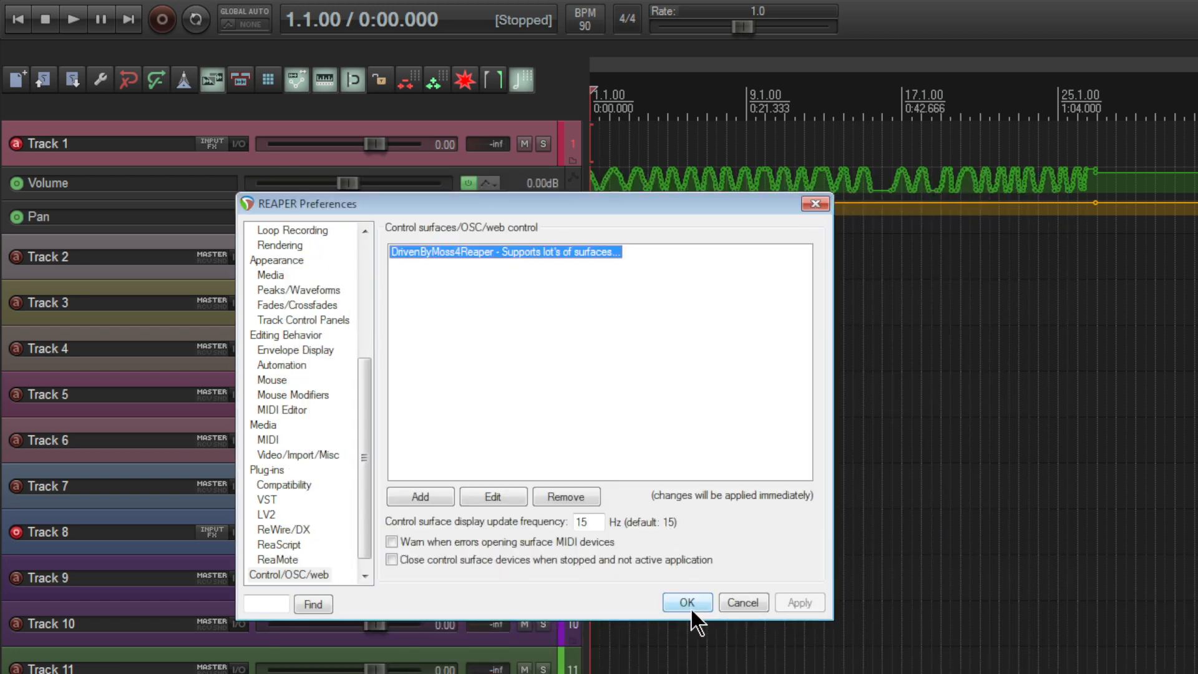
Step: Accept and close REAPER Preferences with OK
click(685, 602)
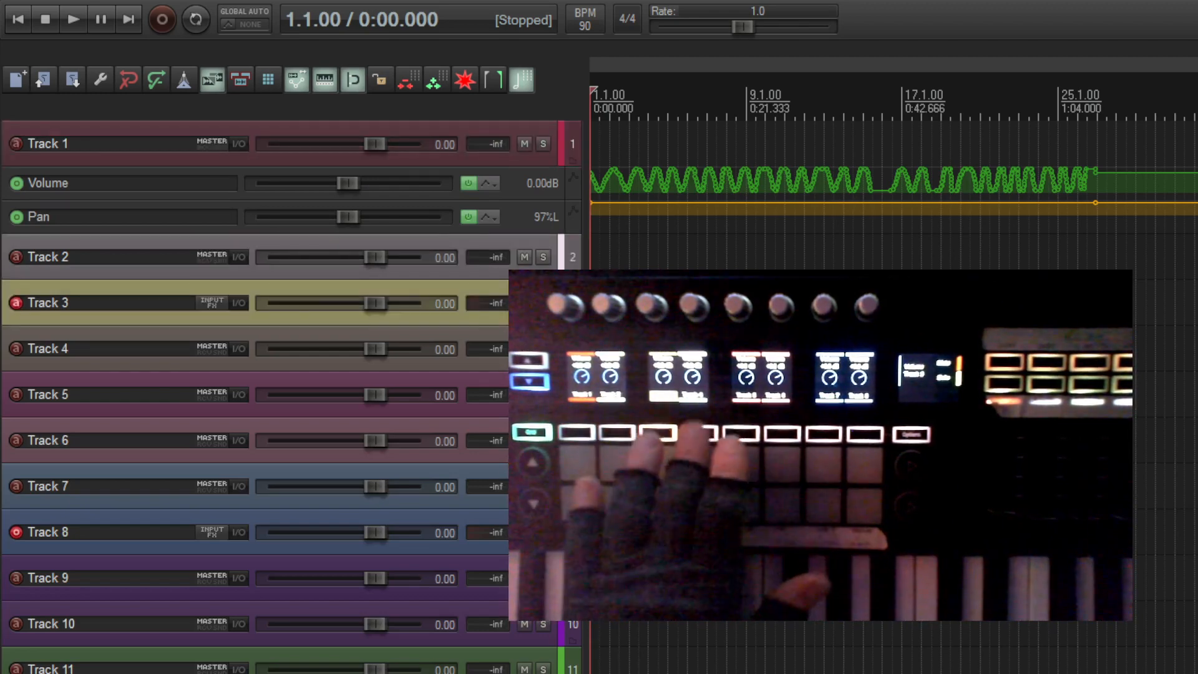
Step: Scroll the track list while muting Track 1 from the Novation SL MkIII
scroll(down, 3)
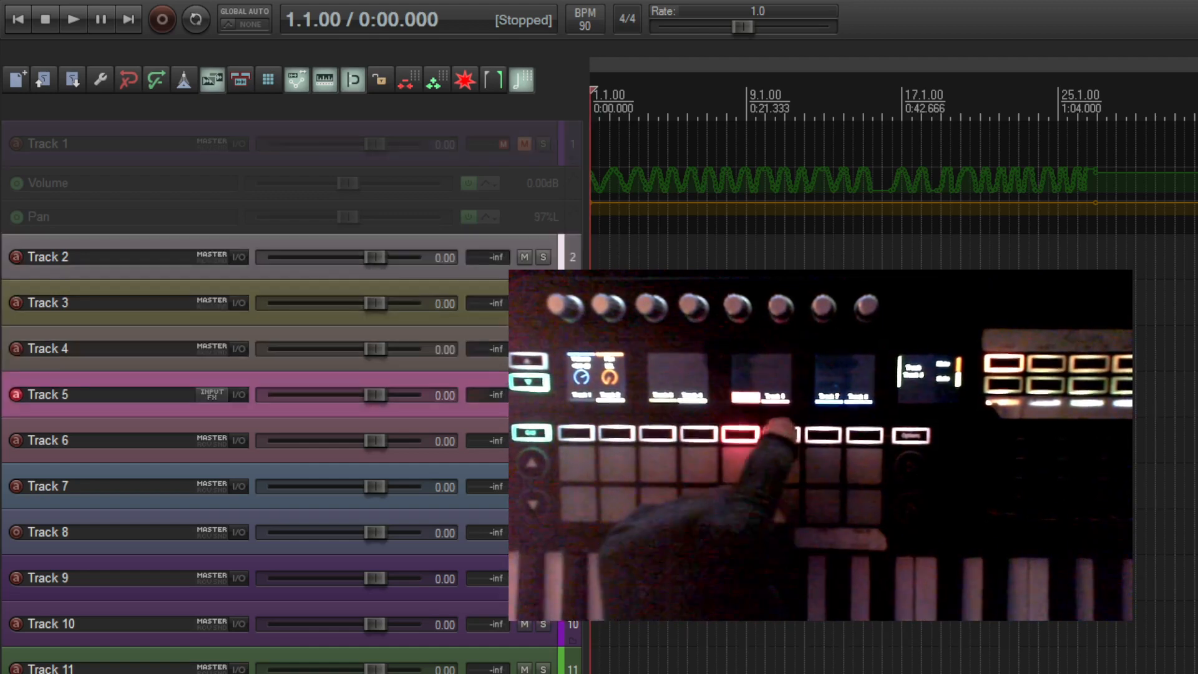
Step: Scroll the track list to confirm Track 1 unmuted and Track 8 muted from the controller
scroll(down, 3)
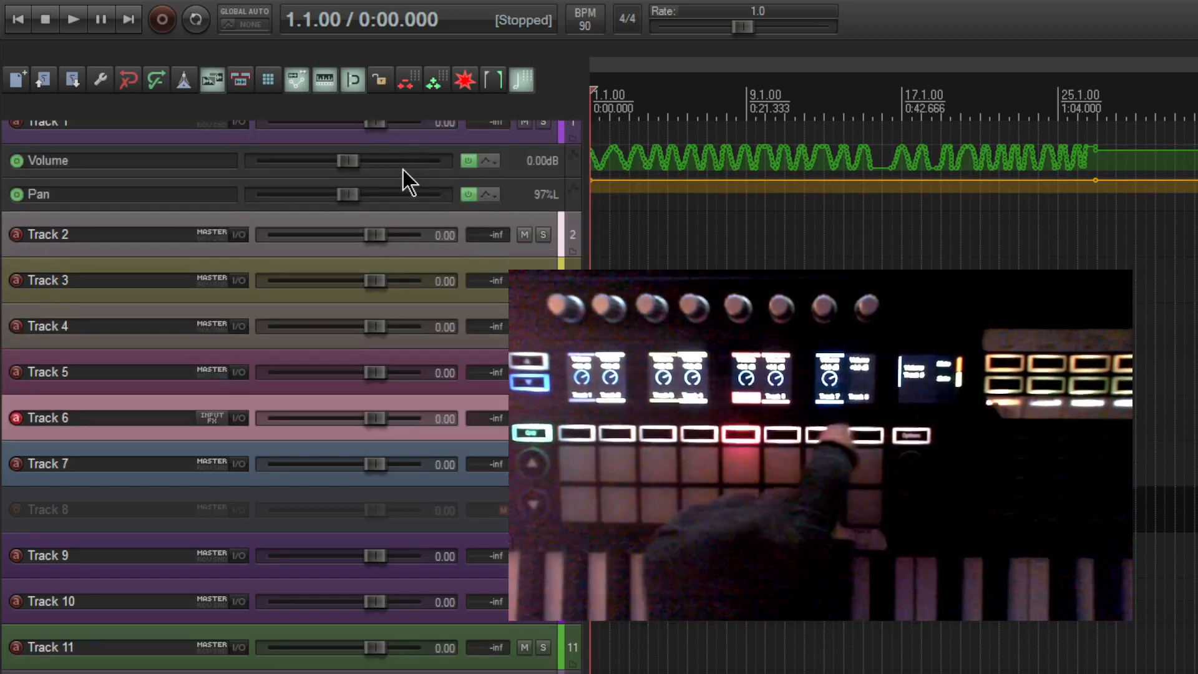
scroll(down, 3)
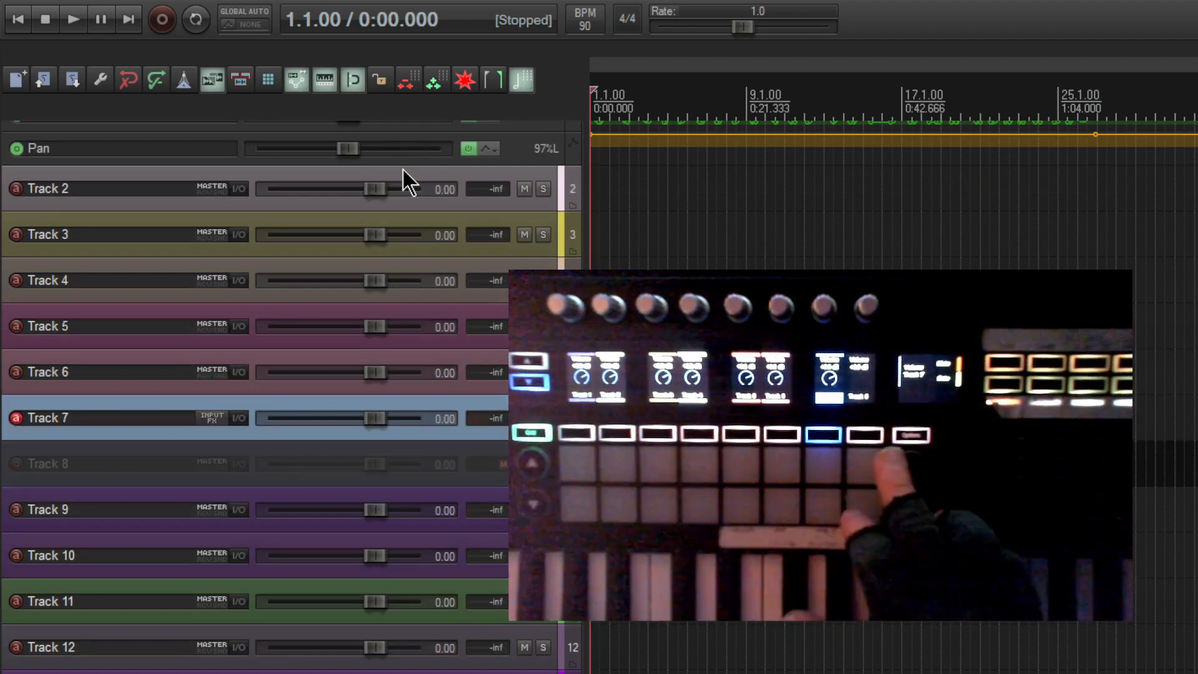